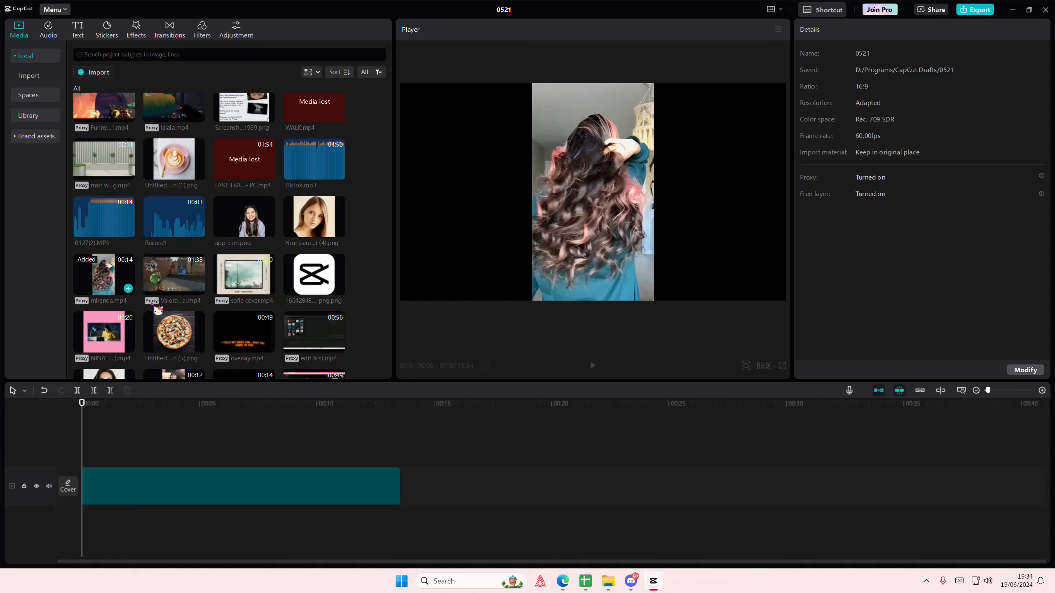
Select the dance clip, search Effects for 'matrix', and show the project aspect ratio choices.
click(236, 485)
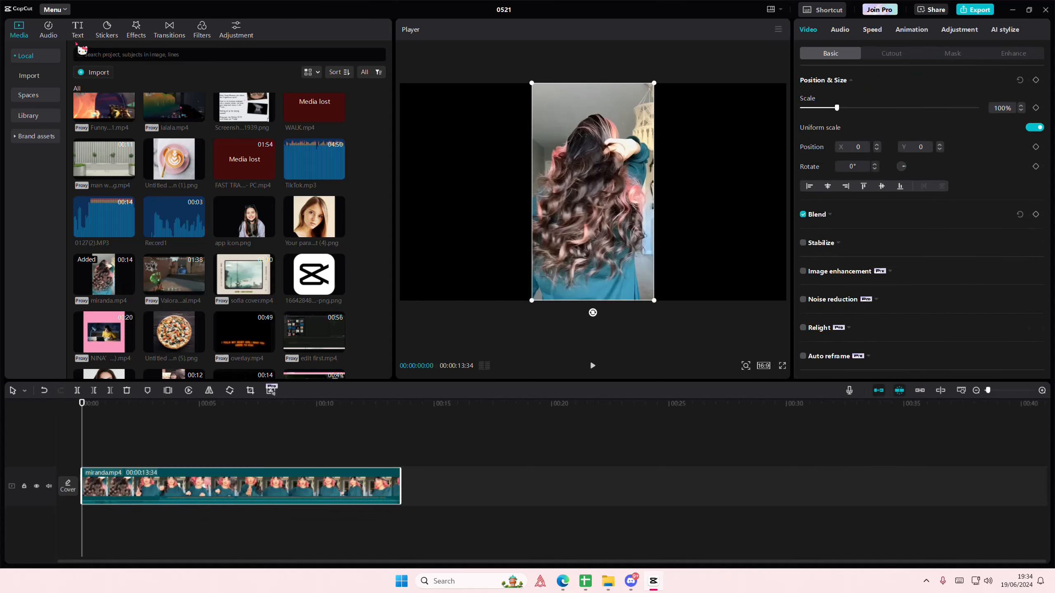
click(136, 26)
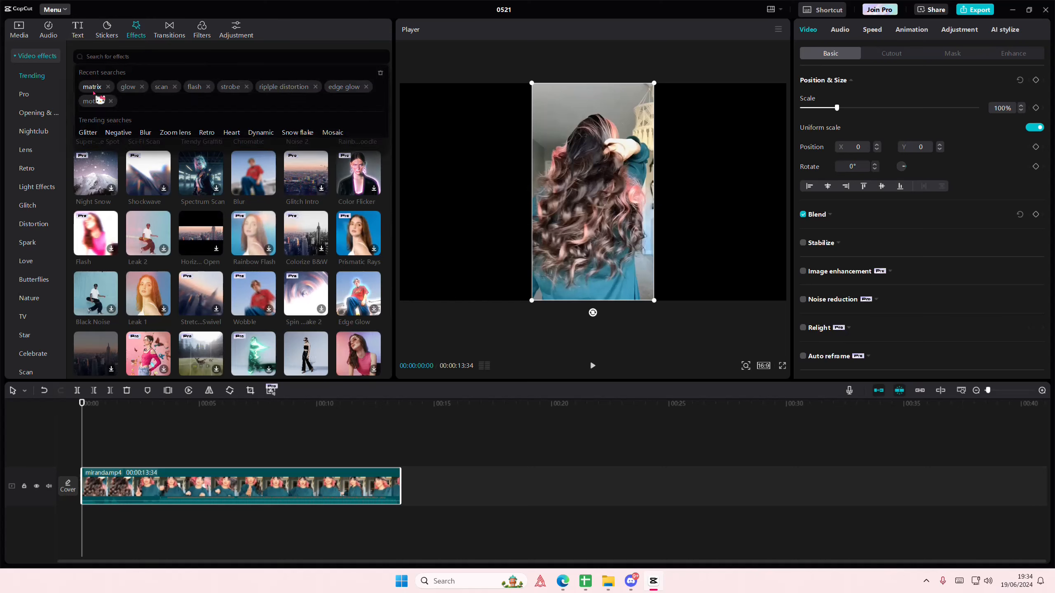
click(93, 85)
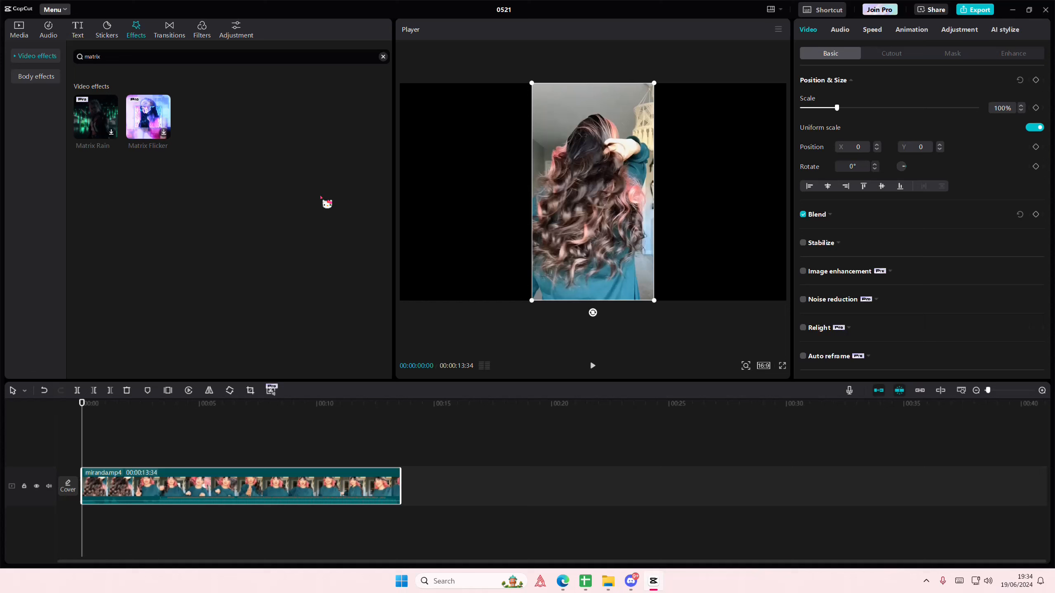
click(764, 365)
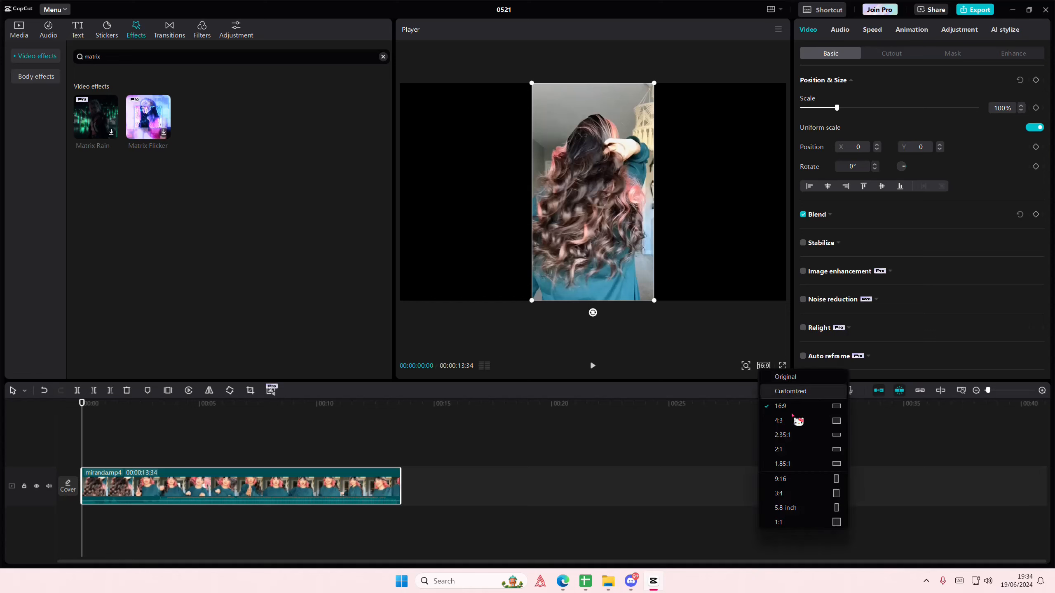
Set the project to 9:16 portrait and layer Matrix Rain over the dance clip, selected for editing.
click(779, 478)
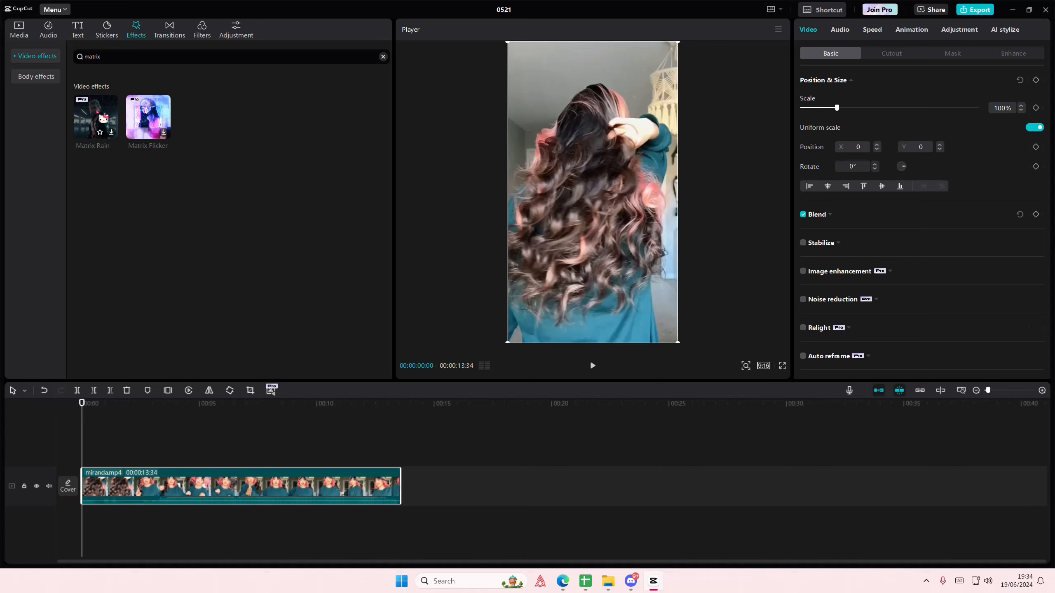
click(95, 116)
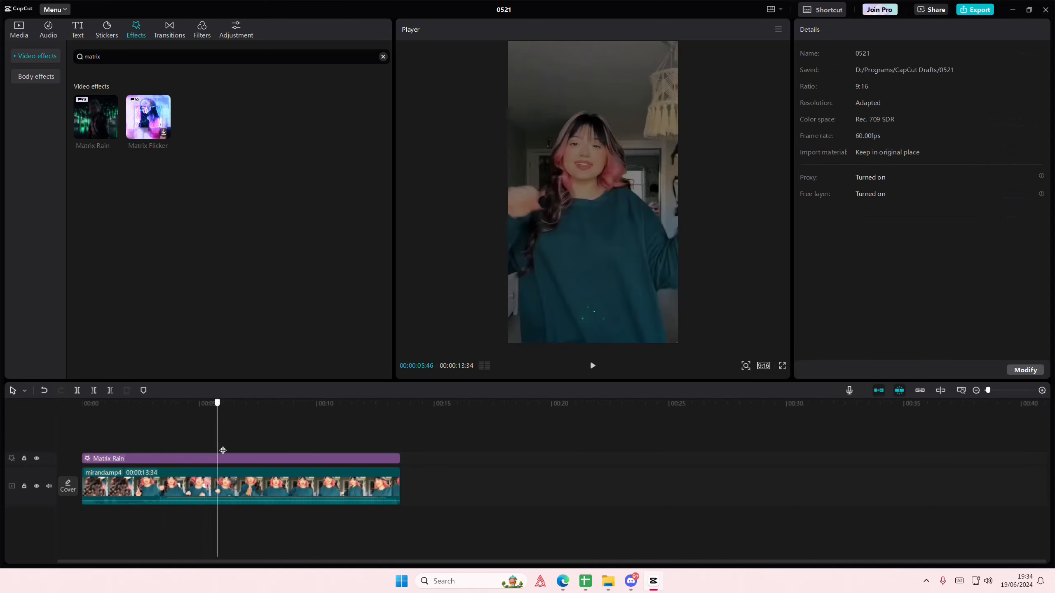
drag(217, 402, 224, 402)
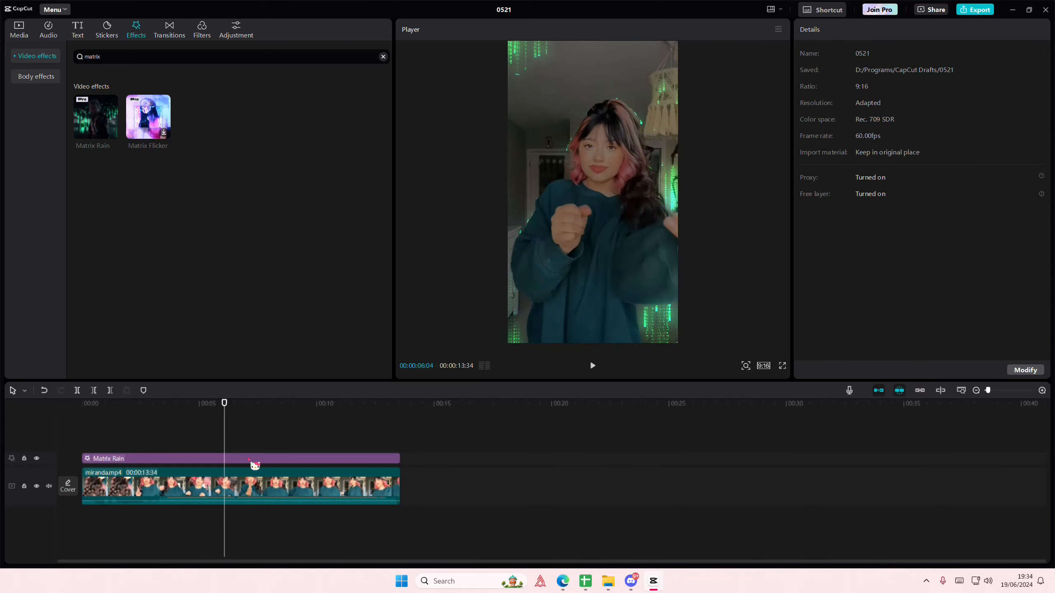
click(239, 458)
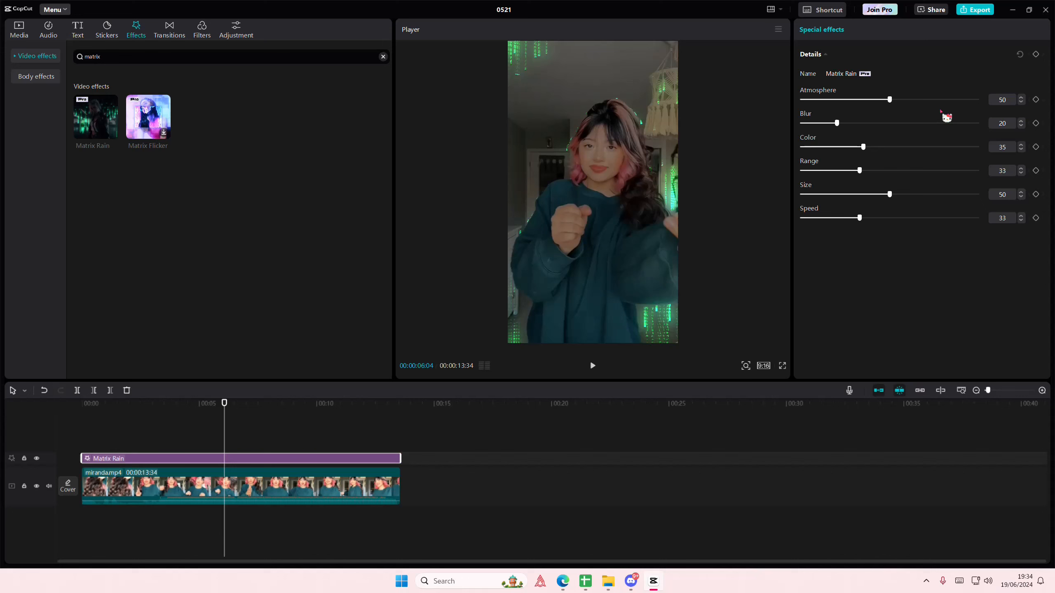
Adjust Matrix Rain to atmosphere 39 and blur 33 and shift its colour to pink.
drag(890, 100, 867, 99)
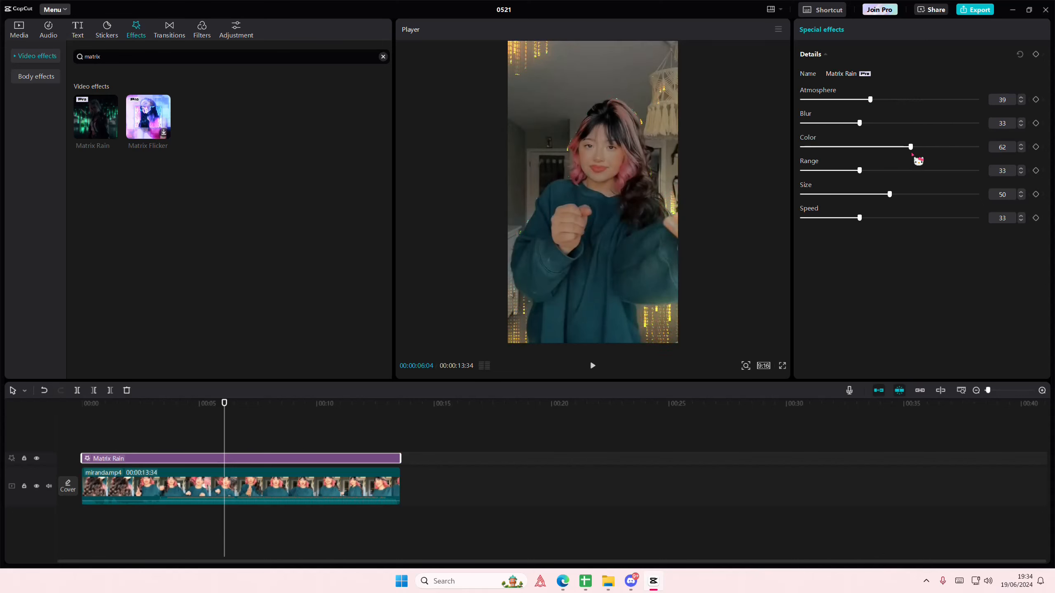
drag(910, 147, 853, 146)
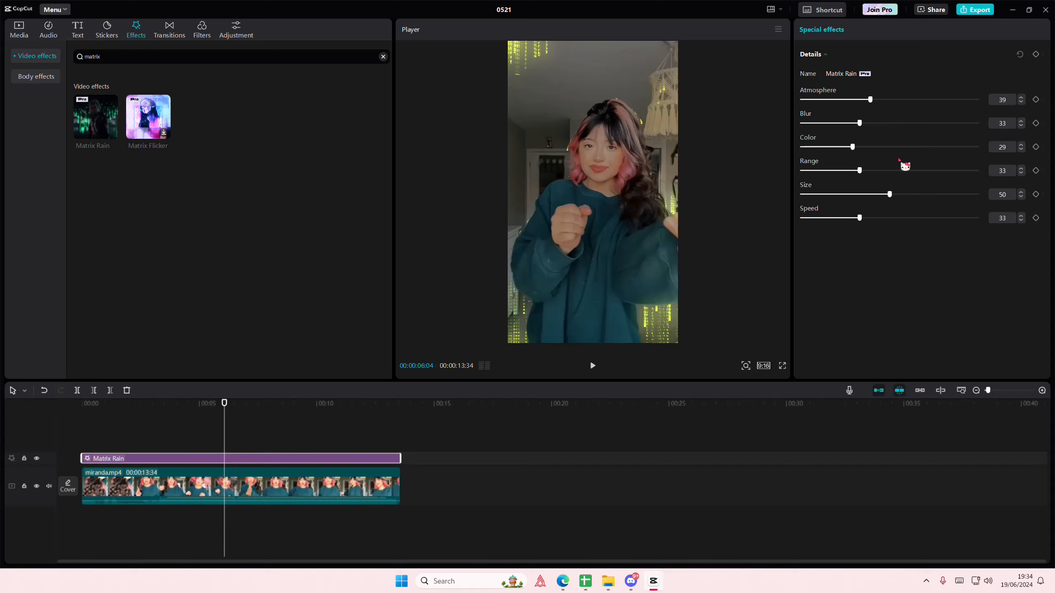
drag(852, 147, 908, 147)
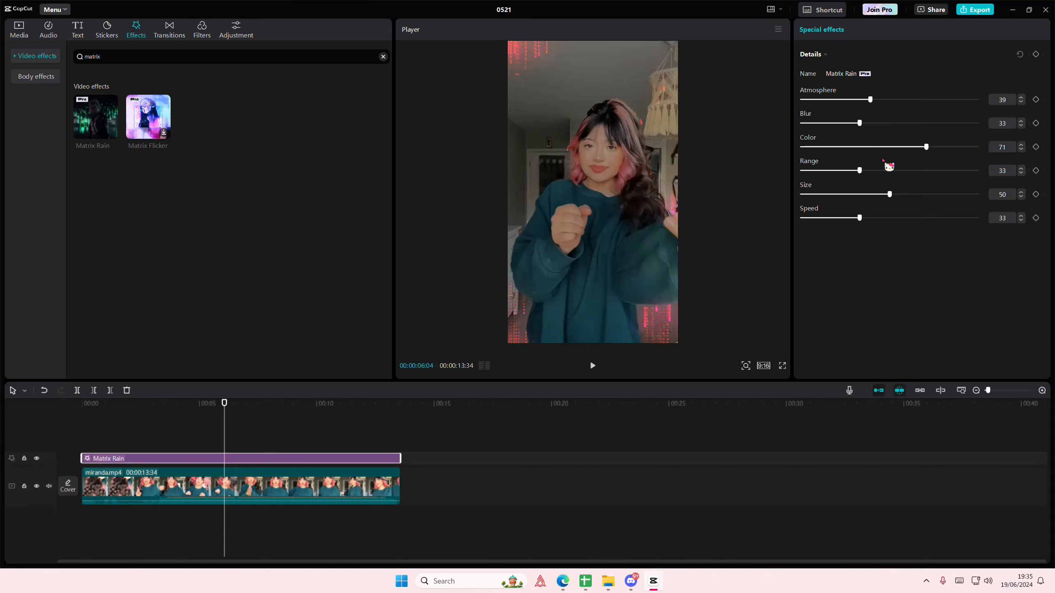
drag(859, 170, 881, 170)
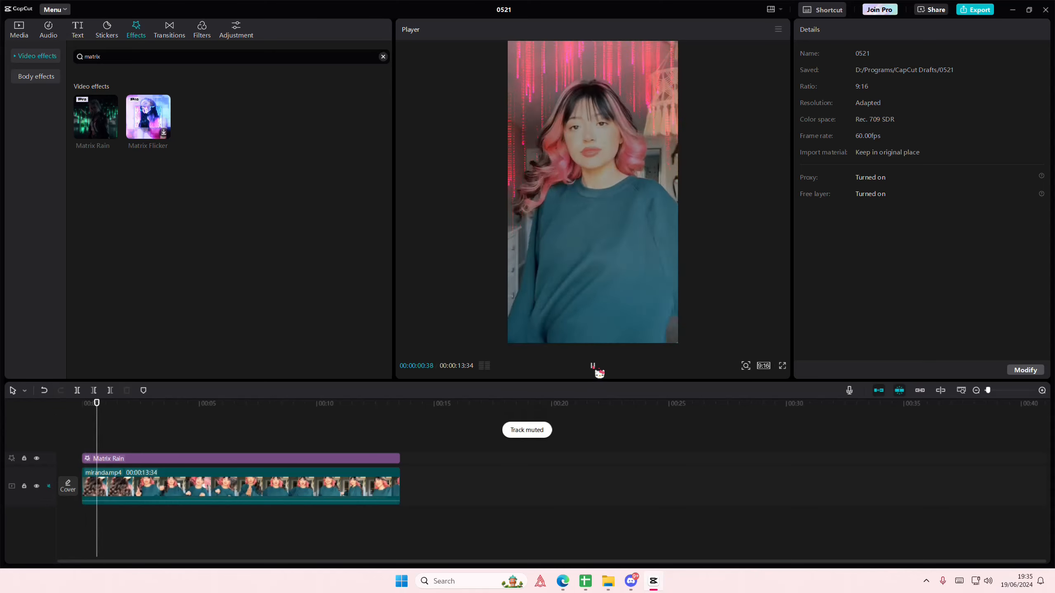
Mute the main video track and play the clip with the pink rain through.
click(140, 402)
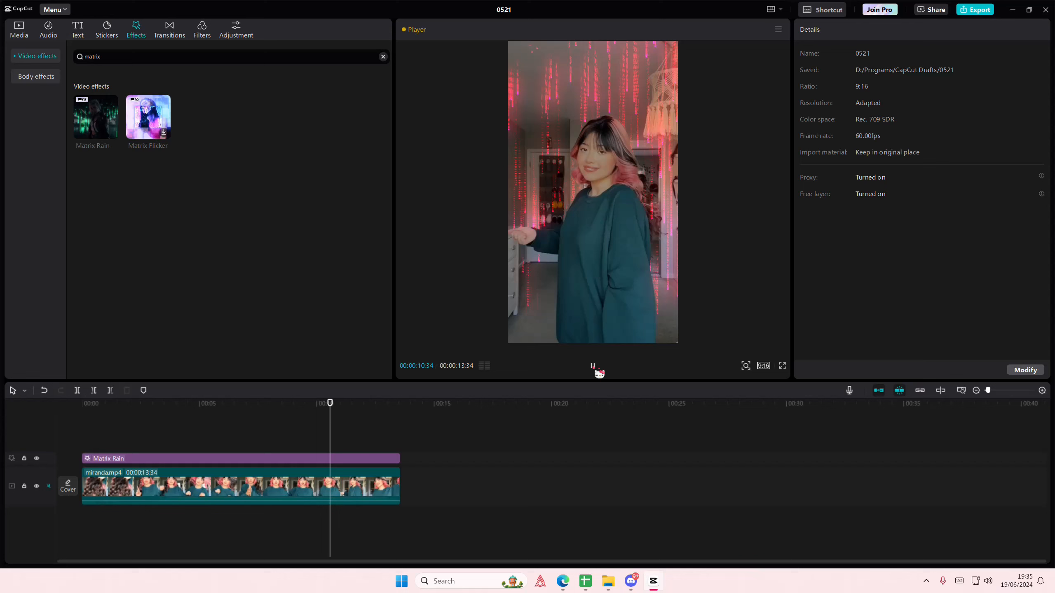
click(397, 403)
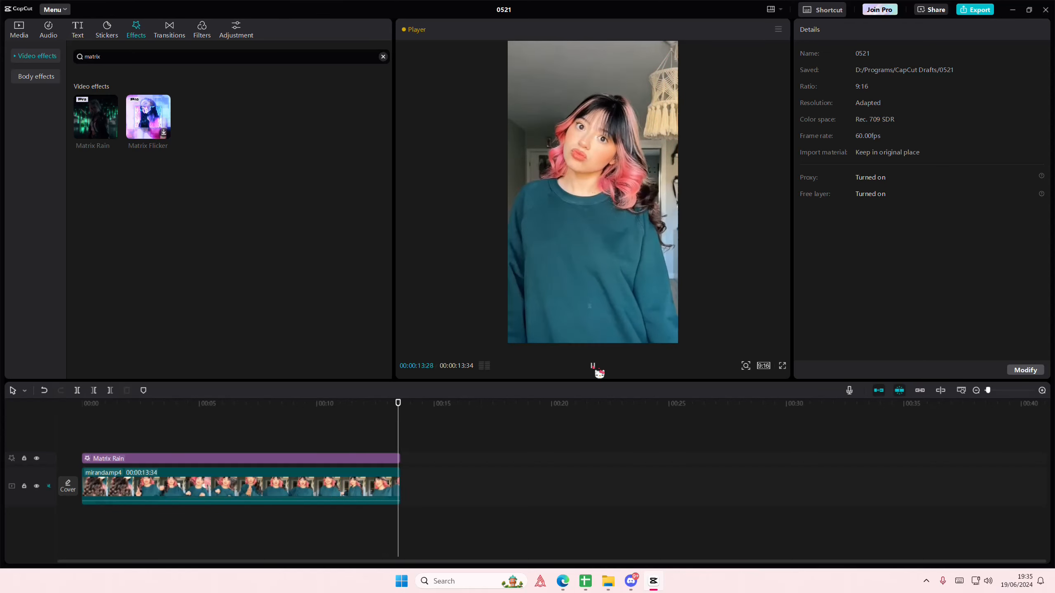